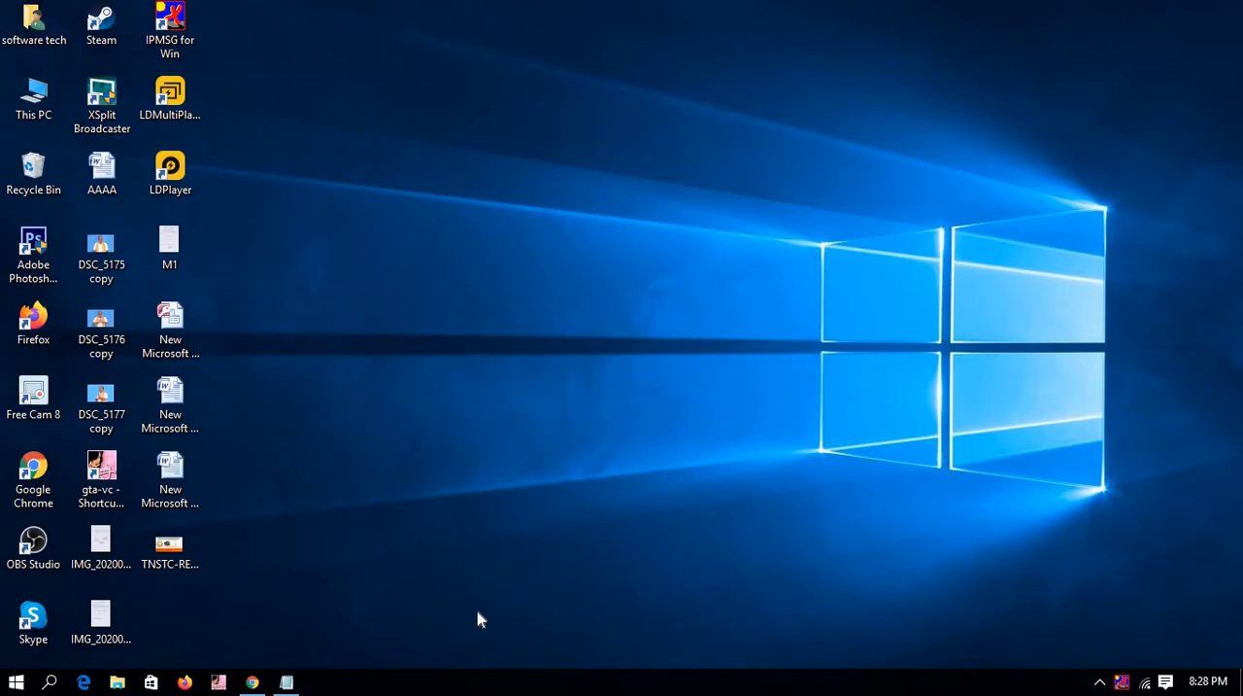
pyautogui.moveTo(360, 581)
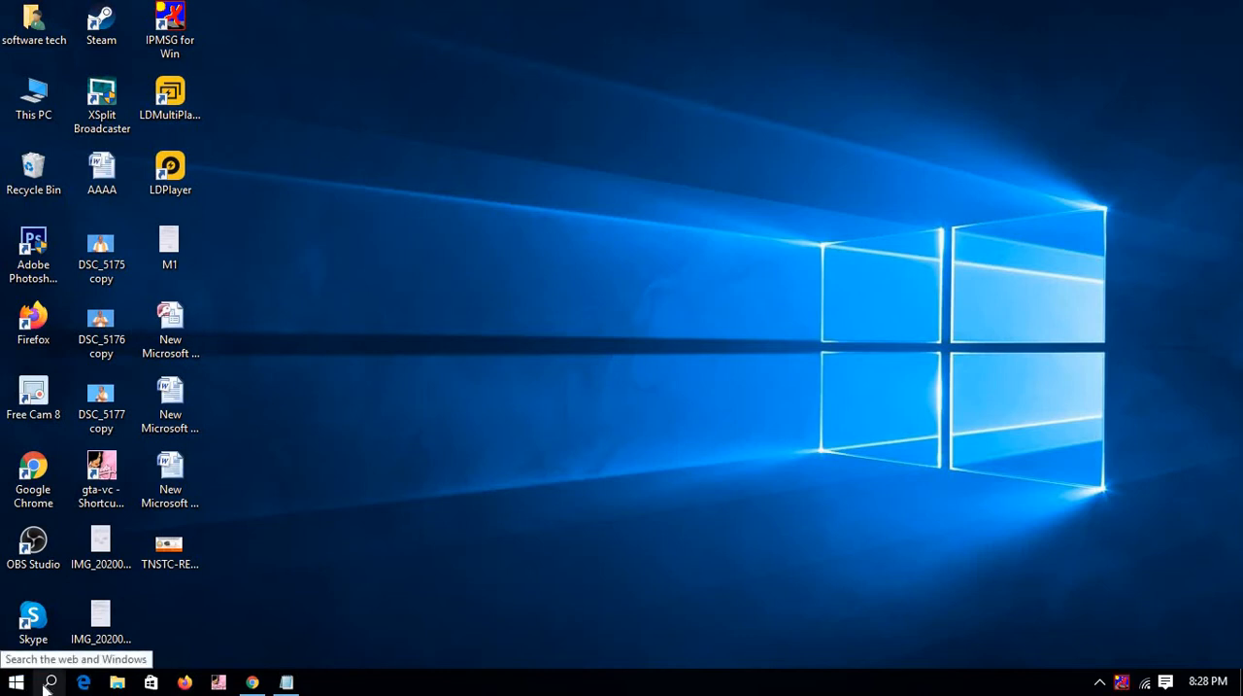
# - Search the taskbar for 'run' and launch the Run desktop app
pyautogui.click(48, 681)
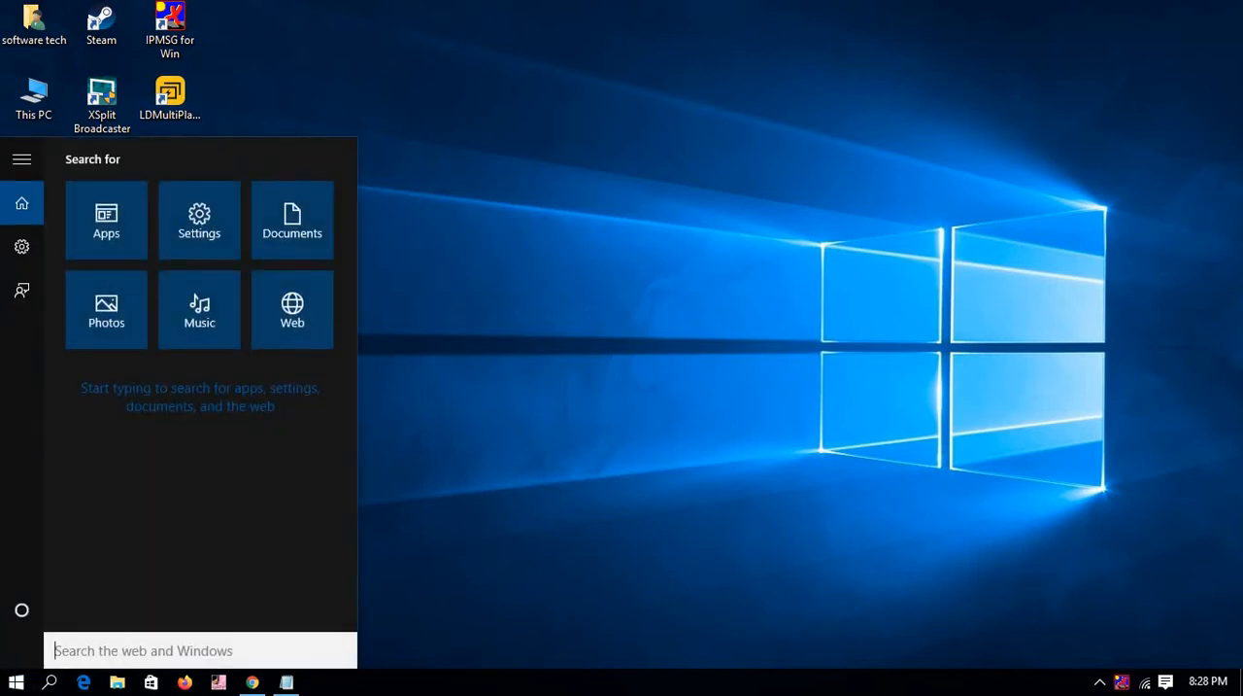
pyautogui.write('ru')
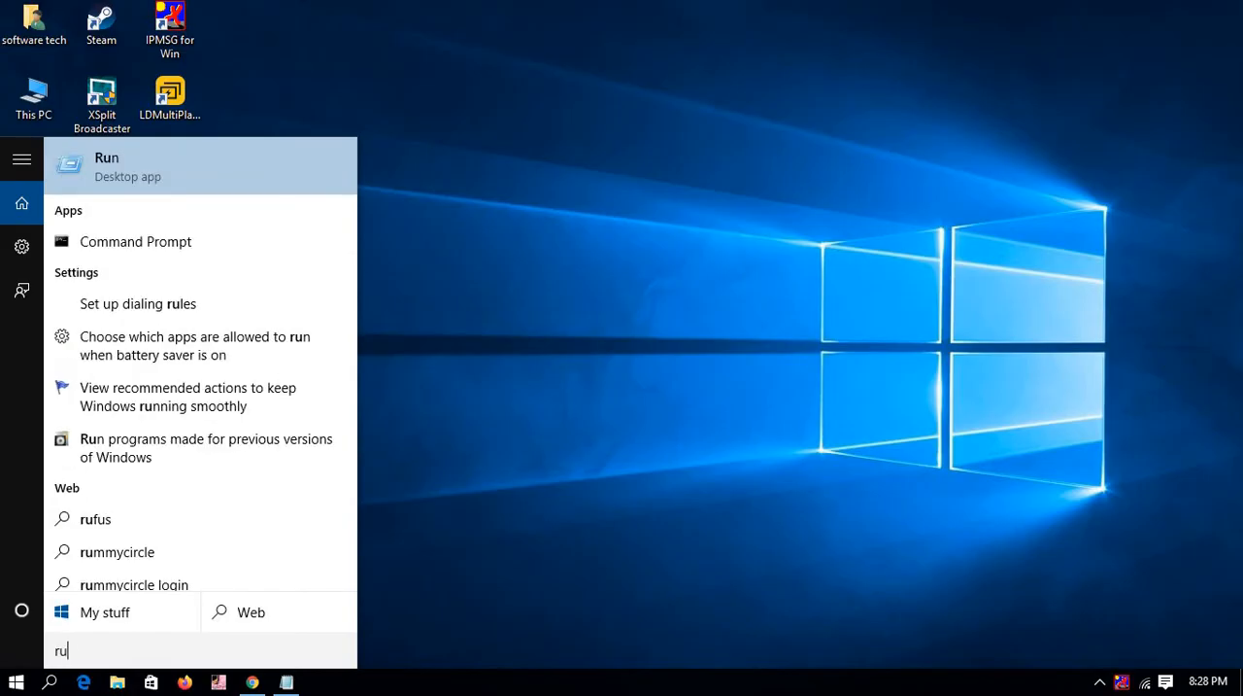
pyautogui.write('n')
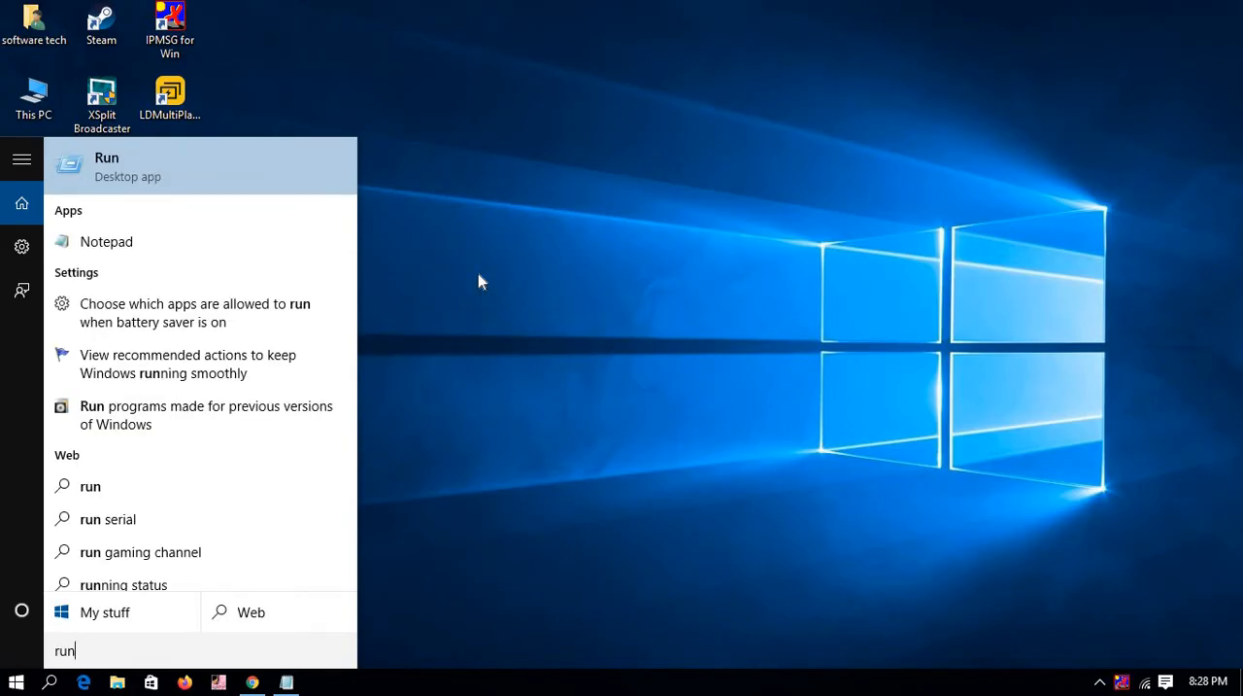
pyautogui.moveTo(180, 191)
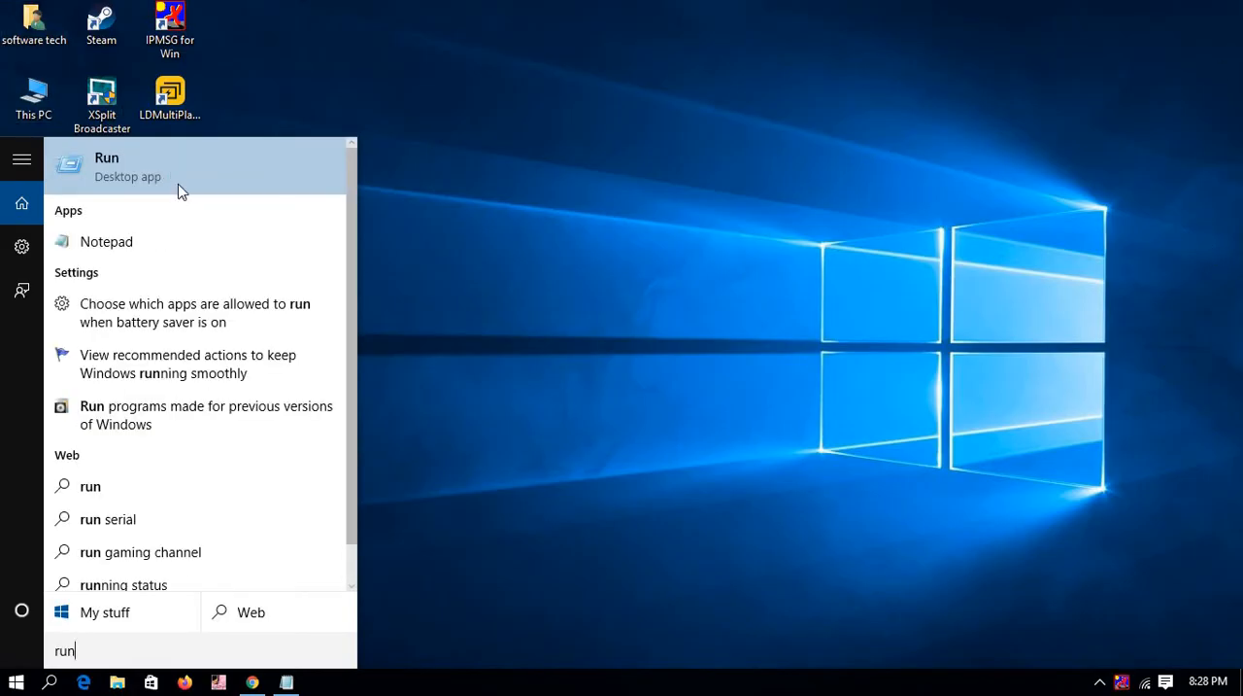
pyautogui.click(106, 165)
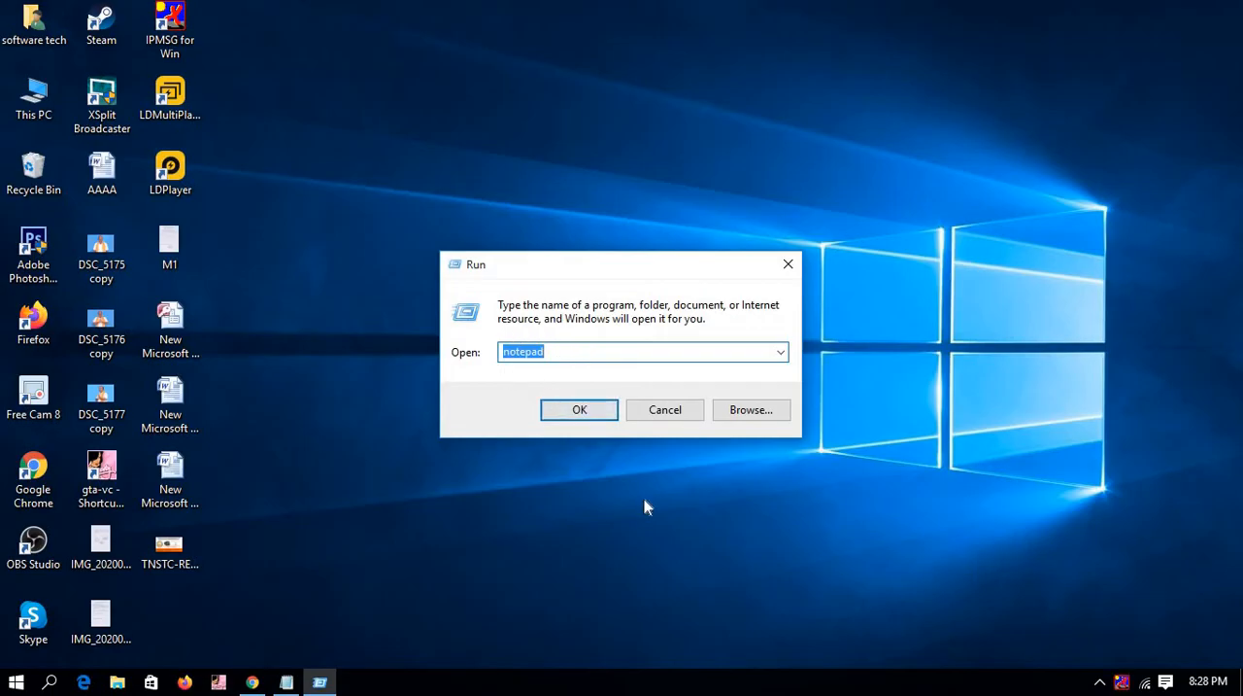
# - Confirm the 'notepad' command in the Run dialog to launch Notepad
pyautogui.click(579, 409)
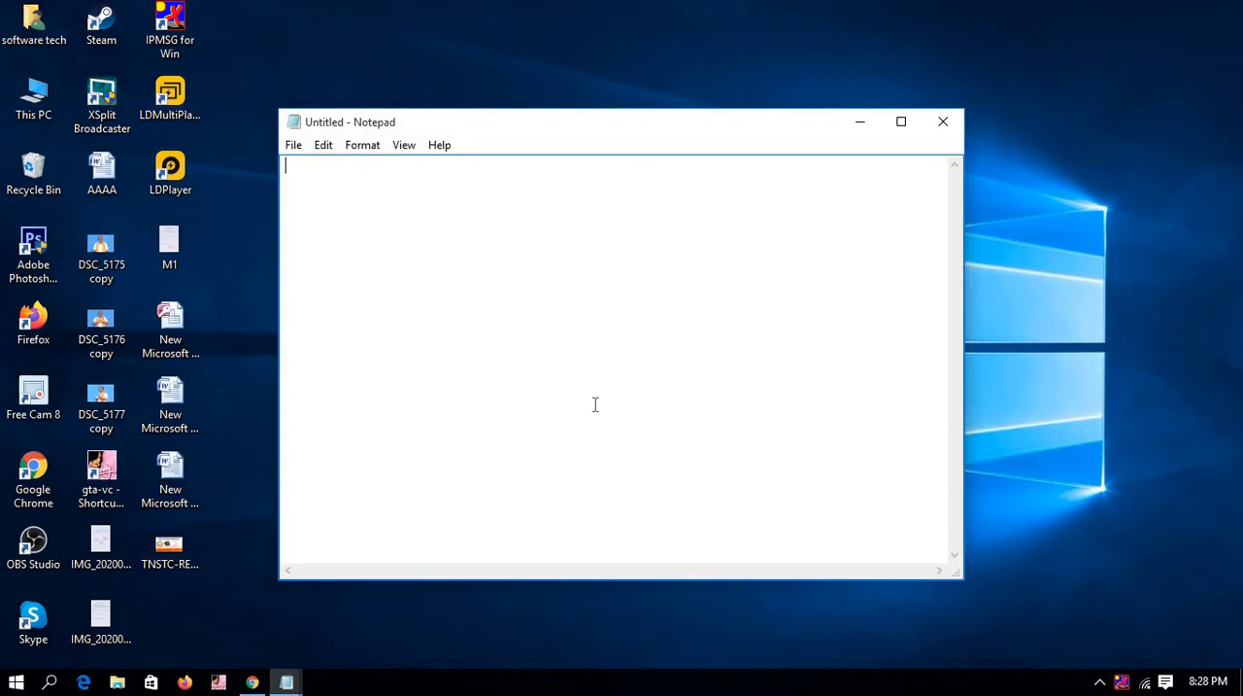
pyautogui.moveTo(589, 319)
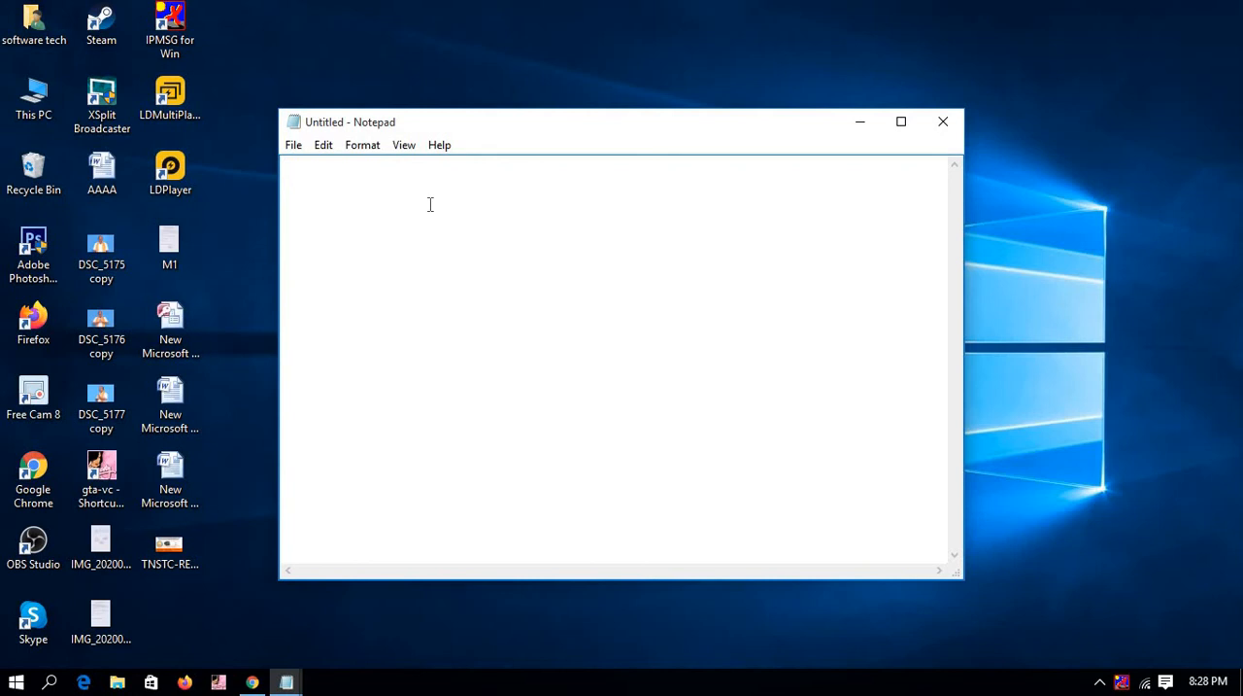
pyautogui.moveTo(376, 207)
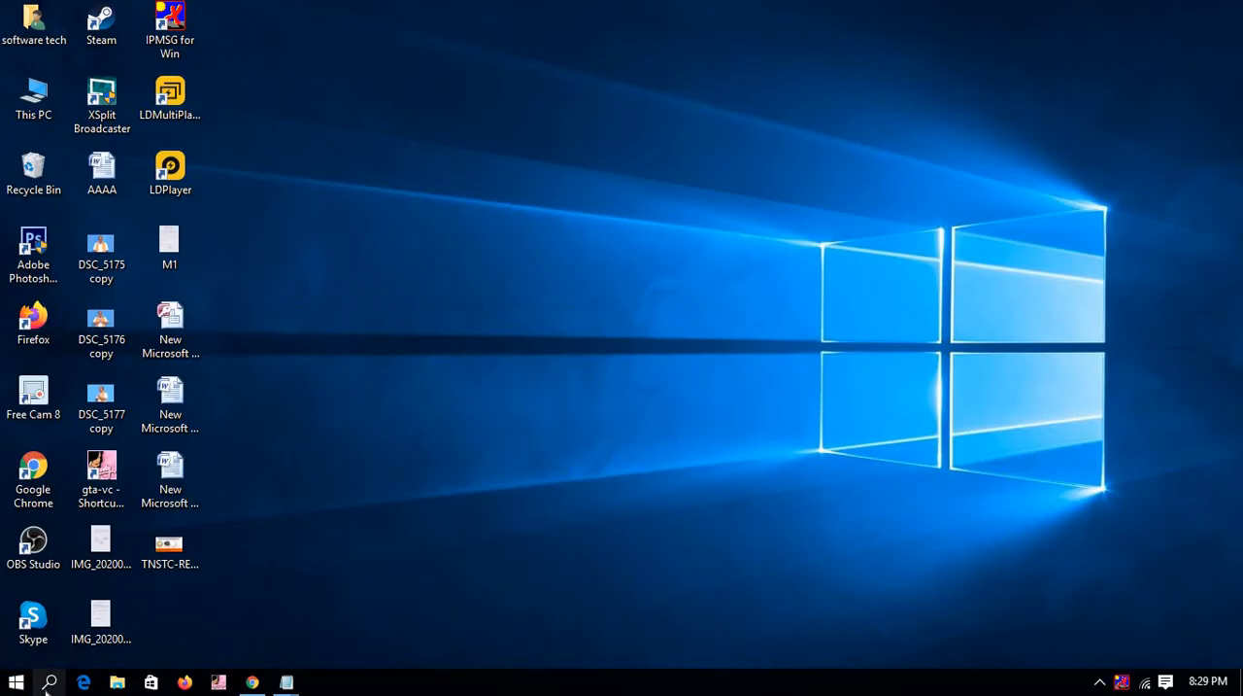
# - Search the taskbar for 'run' again to reopen the Run dialog
pyautogui.click(48, 681)
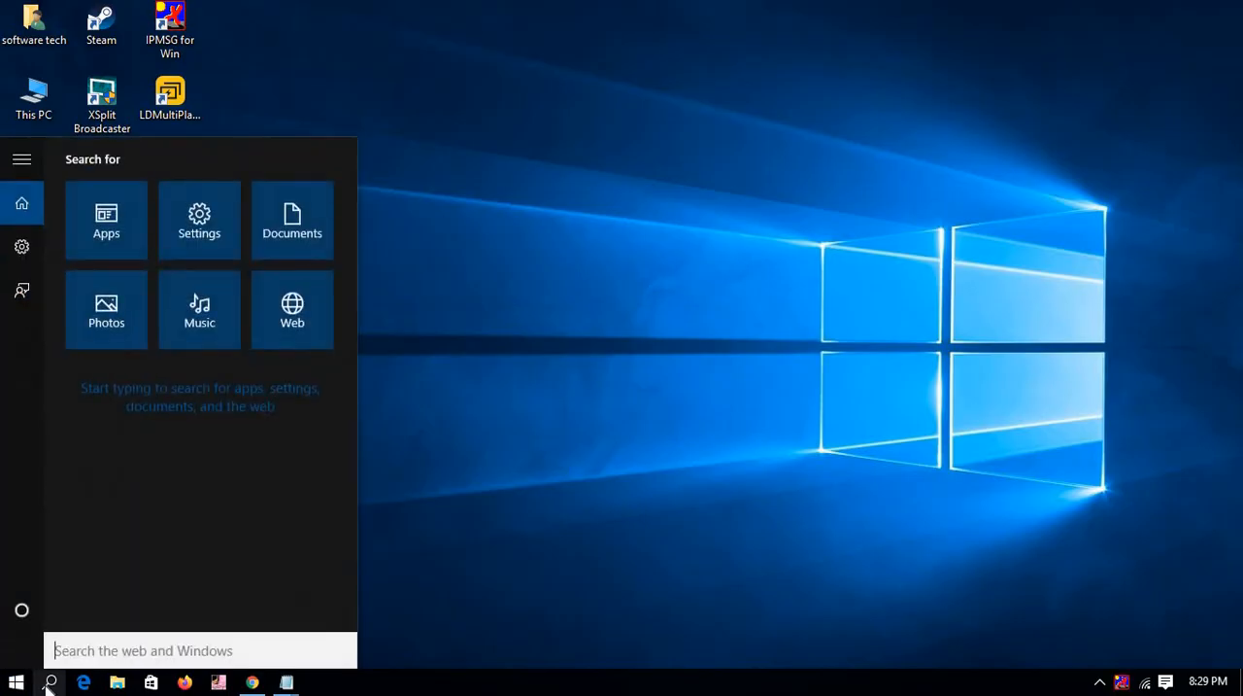
pyautogui.write('run')
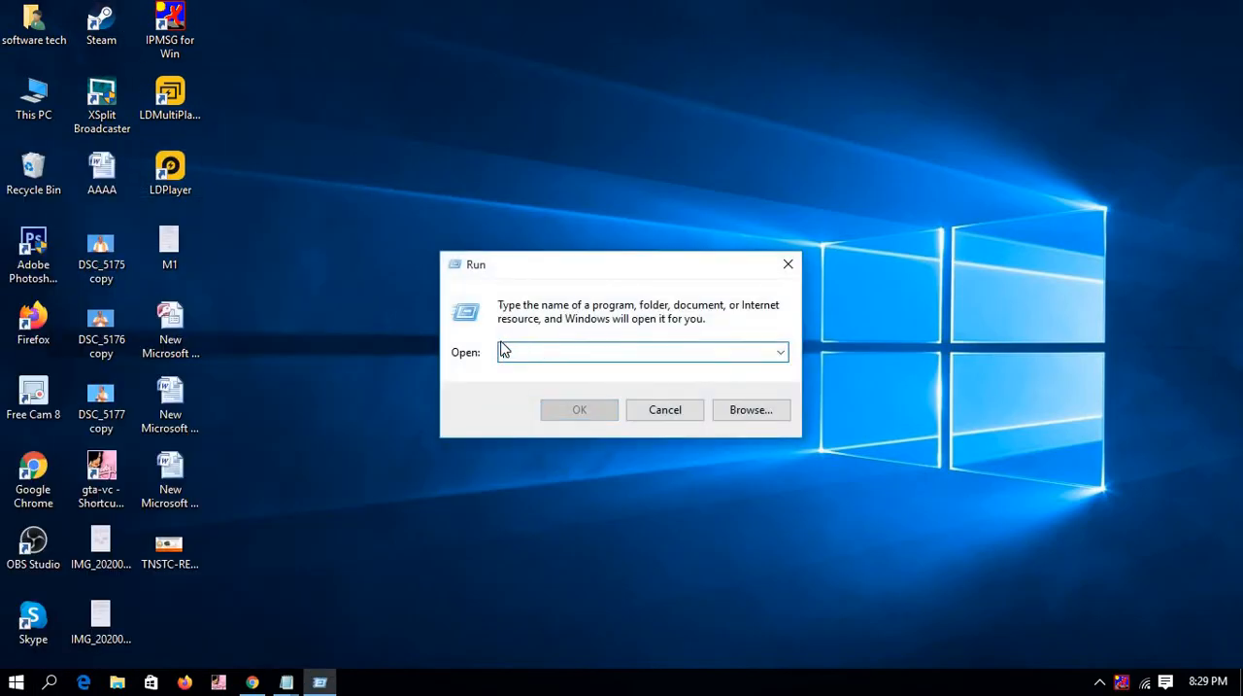
# - Enter 'ms' in the Run box to list the ms-settings network suggestions
pyautogui.write('ms')
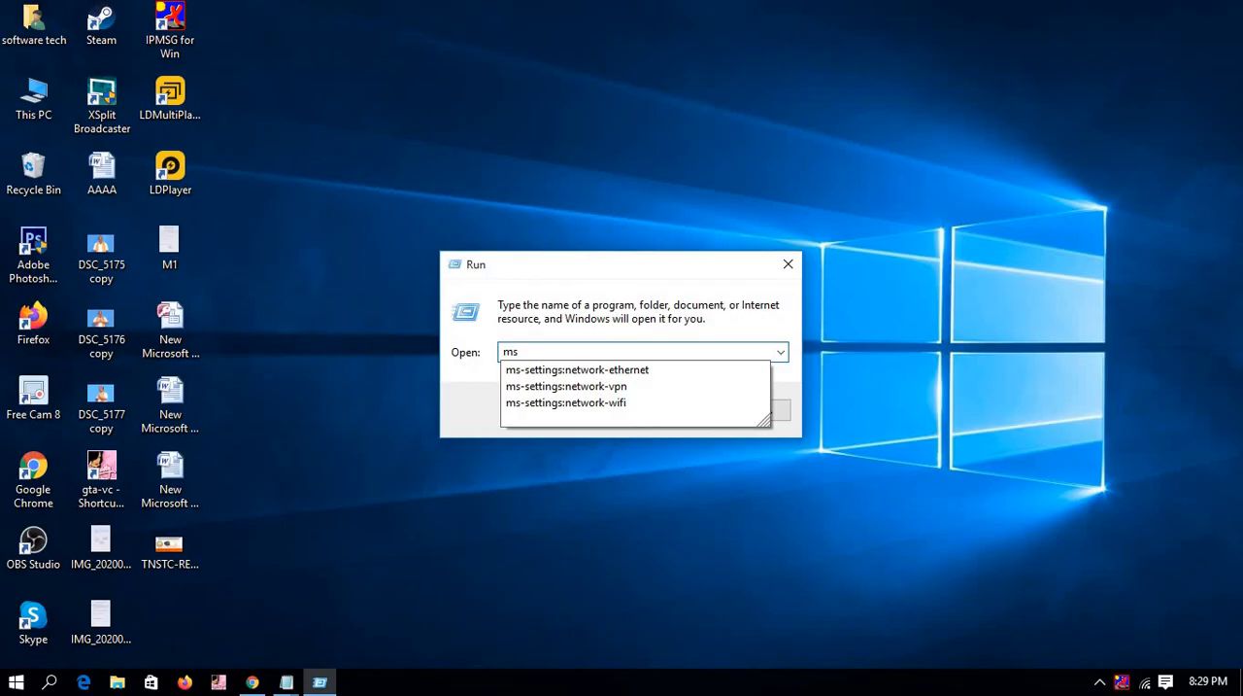
pyautogui.moveTo(577, 369)
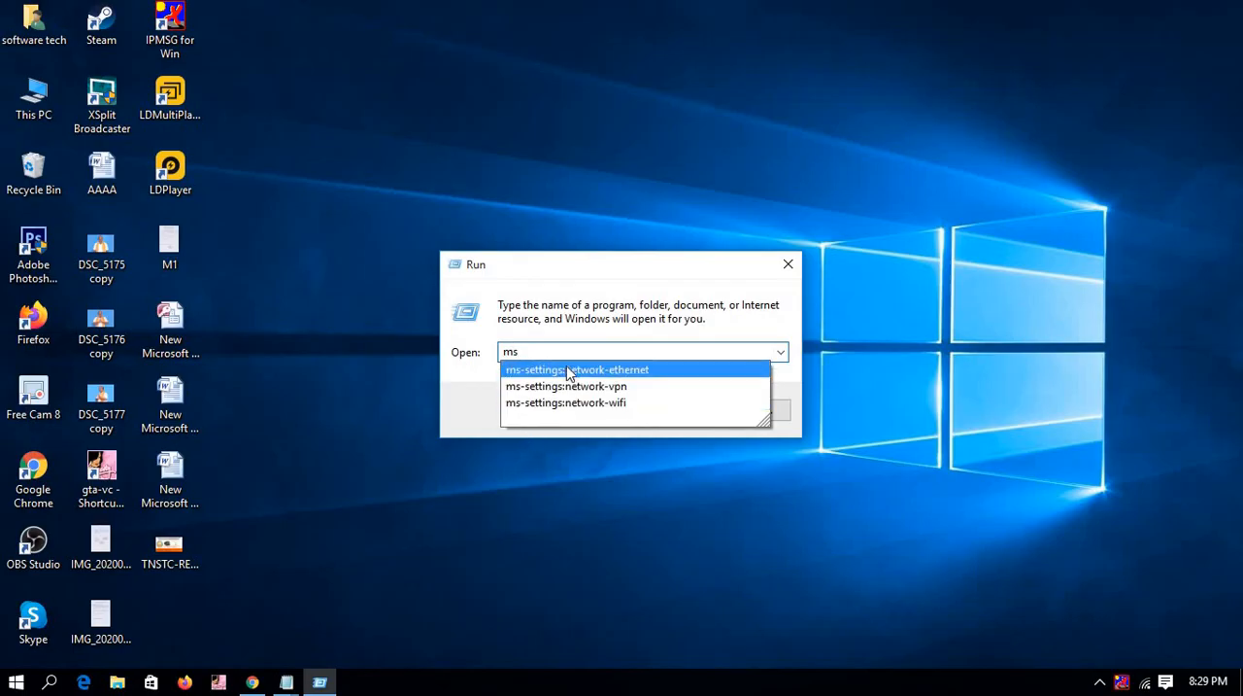